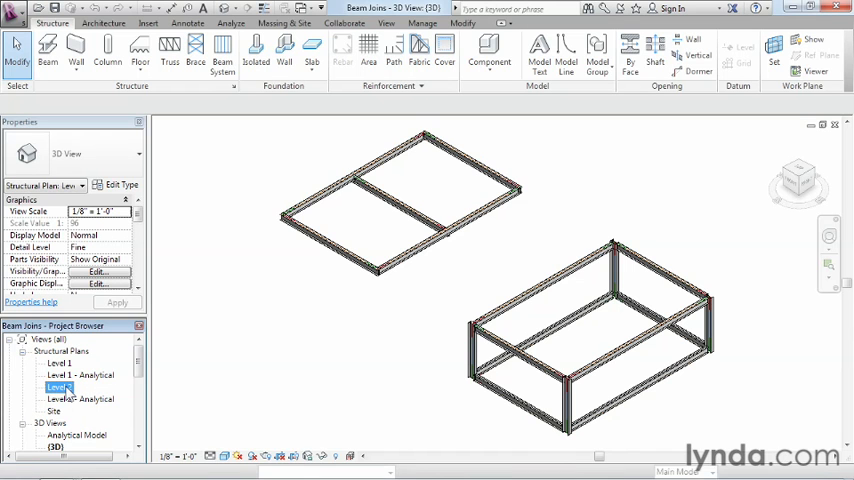
# Open the Level 2 structural plan and zoom in on the W12x26 beam corner
pyautogui.doubleClick(59, 387)
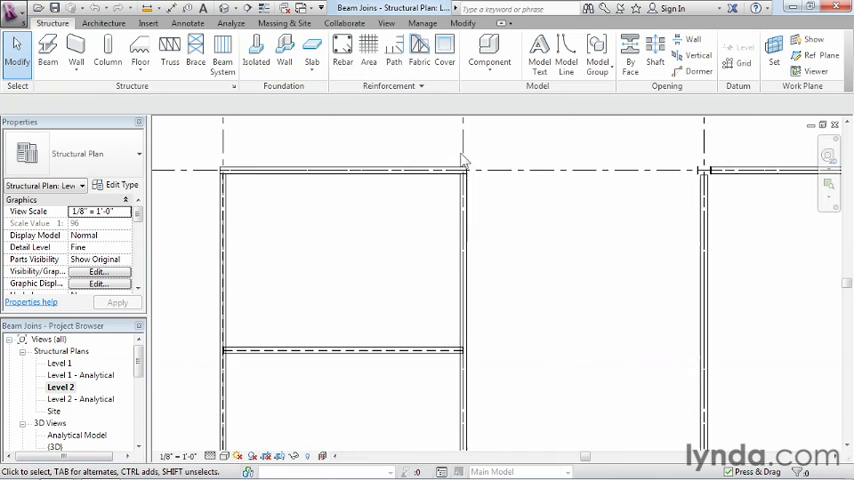
pyautogui.click(445, 218)
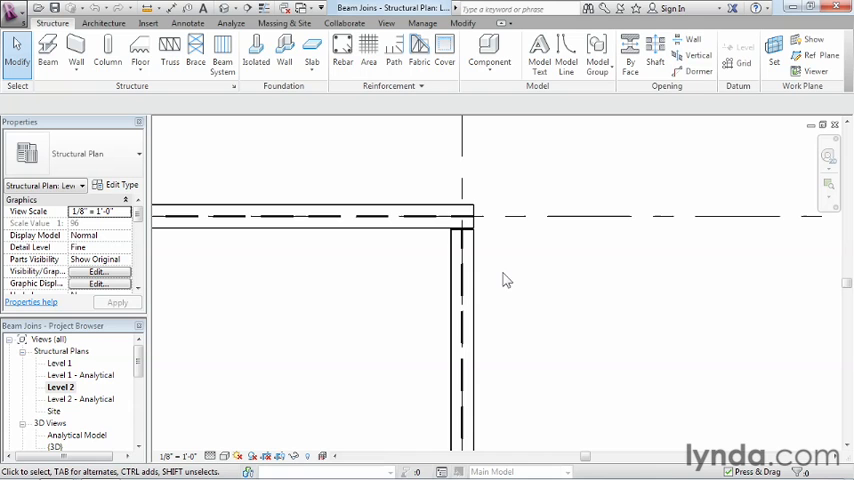
pyautogui.click(458, 235)
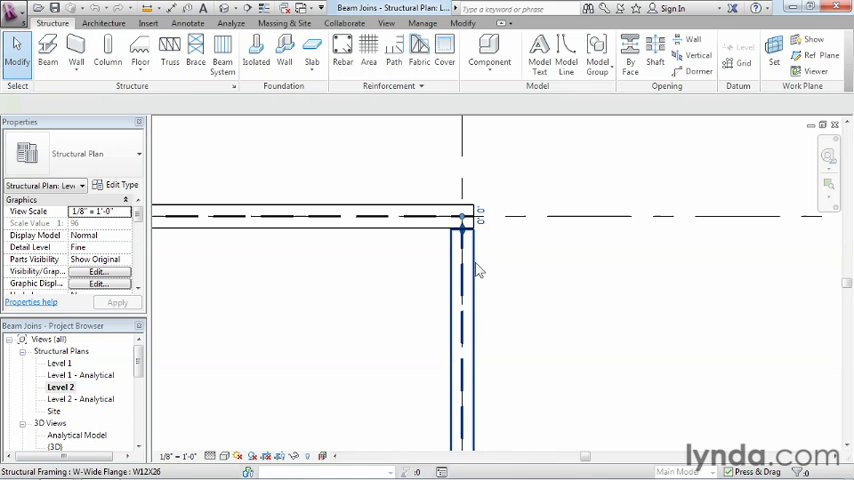
# Select the vertical W12X26 beam running down from the corner
pyautogui.click(461, 300)
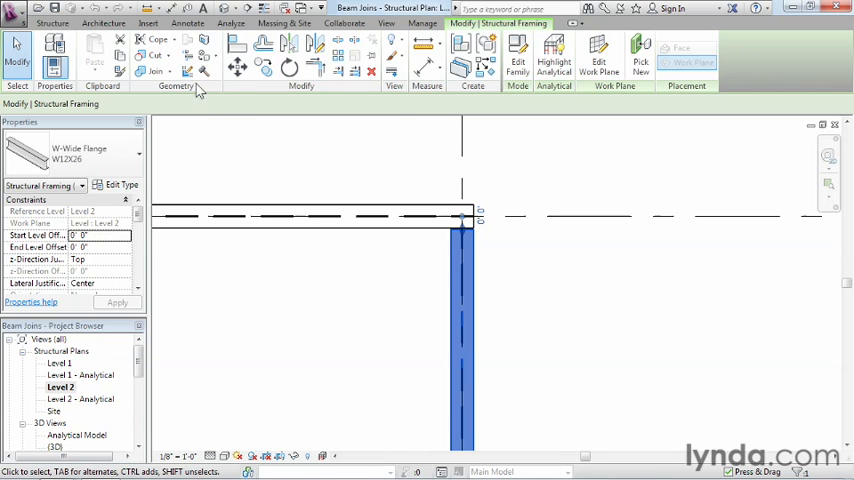
pyautogui.moveTo(188, 57)
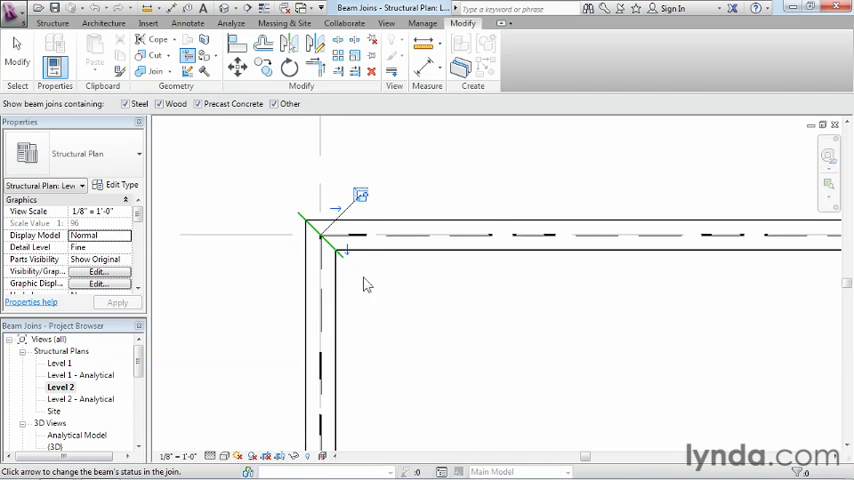
pyautogui.moveTo(380, 313)
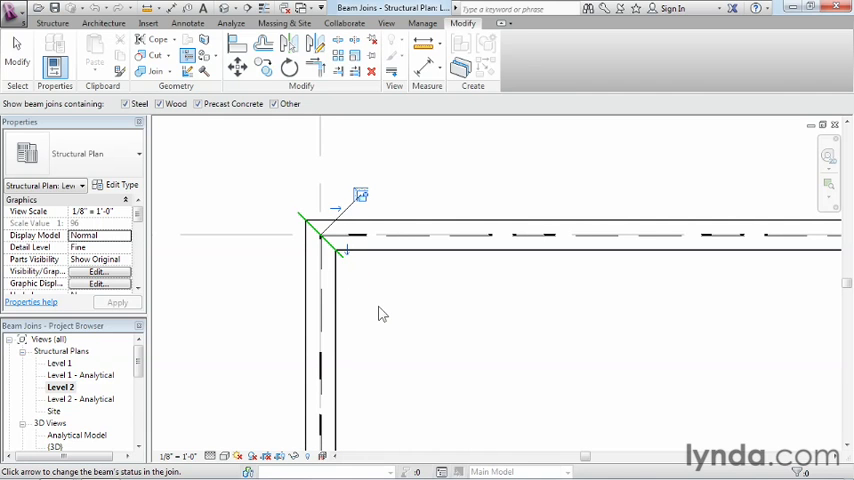